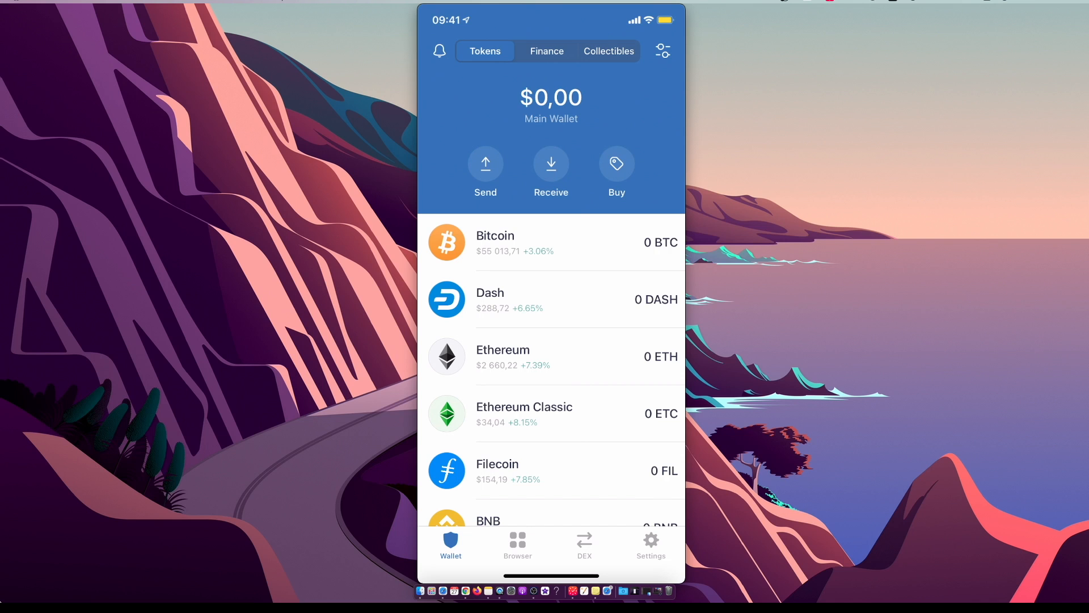
Browse the lists of coins to buy and to receive, then close them.
{"action": "left_click", "coordinate": [616, 165]}
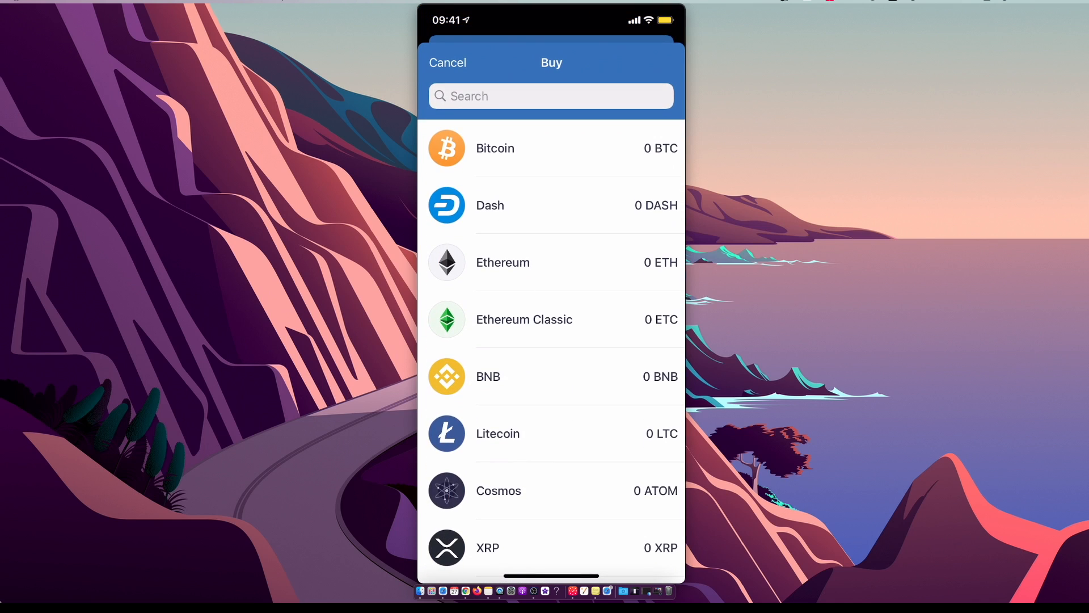
{"action": "scroll", "scroll_direction": "down", "scroll_amount": 3}
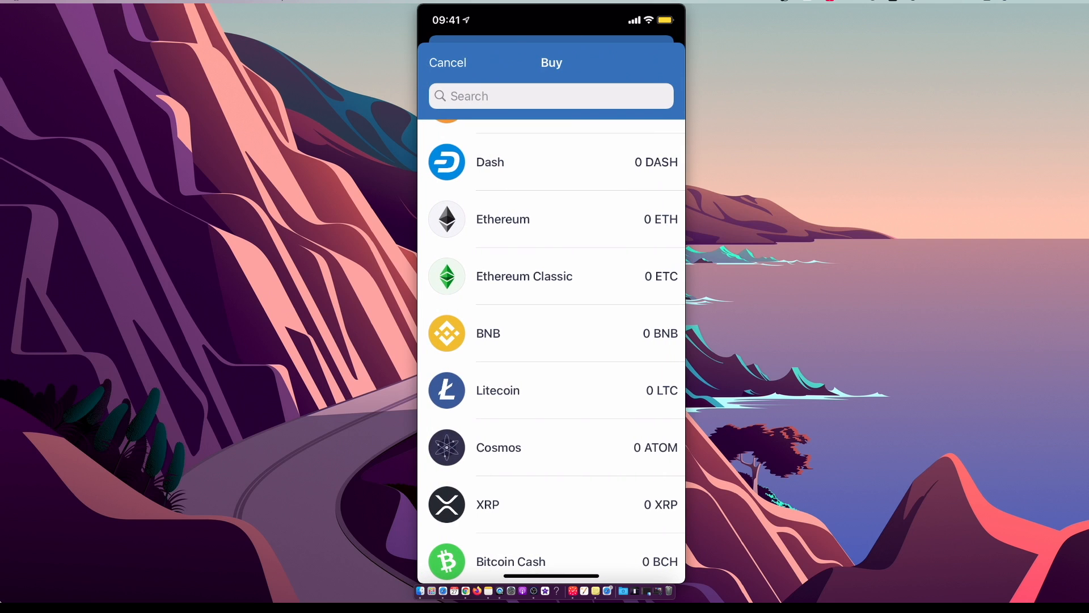
{"action": "left_click", "coordinate": [447, 63]}
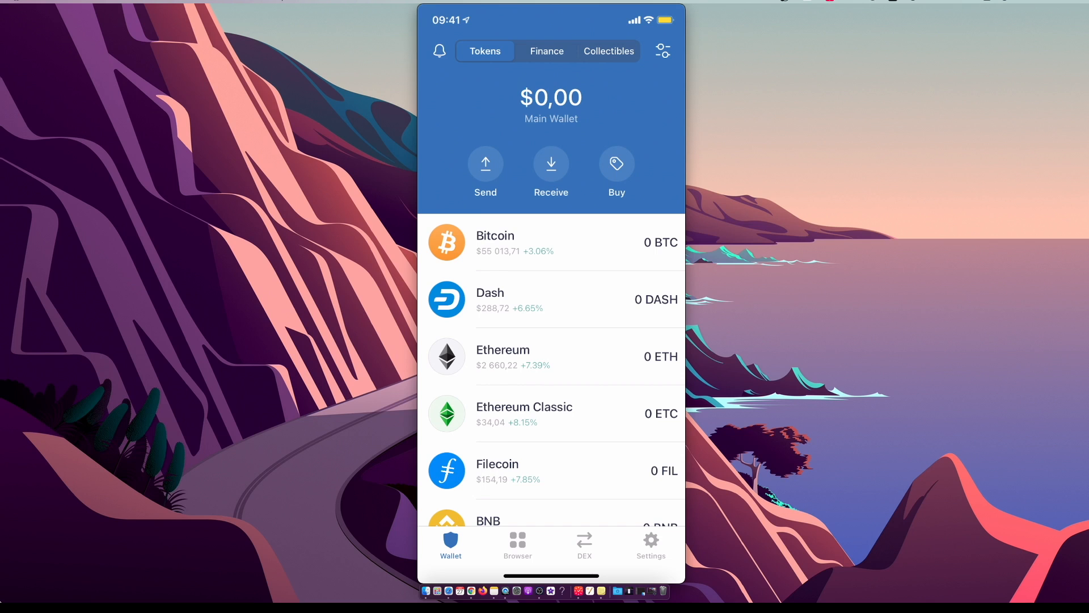
{"action": "left_click", "coordinate": [551, 167]}
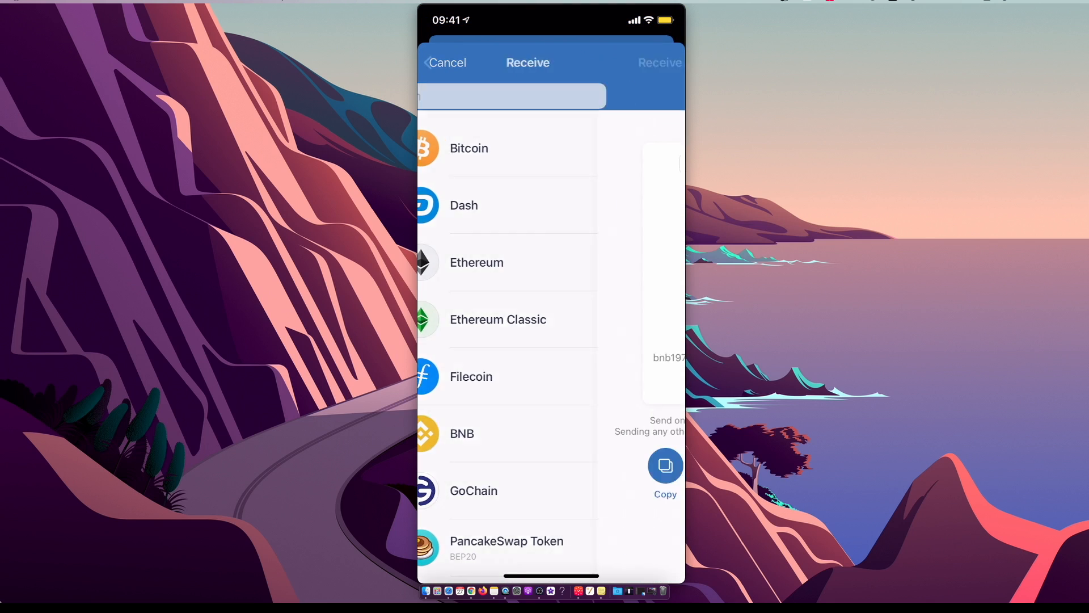
{"action": "left_click", "coordinate": [462, 433]}
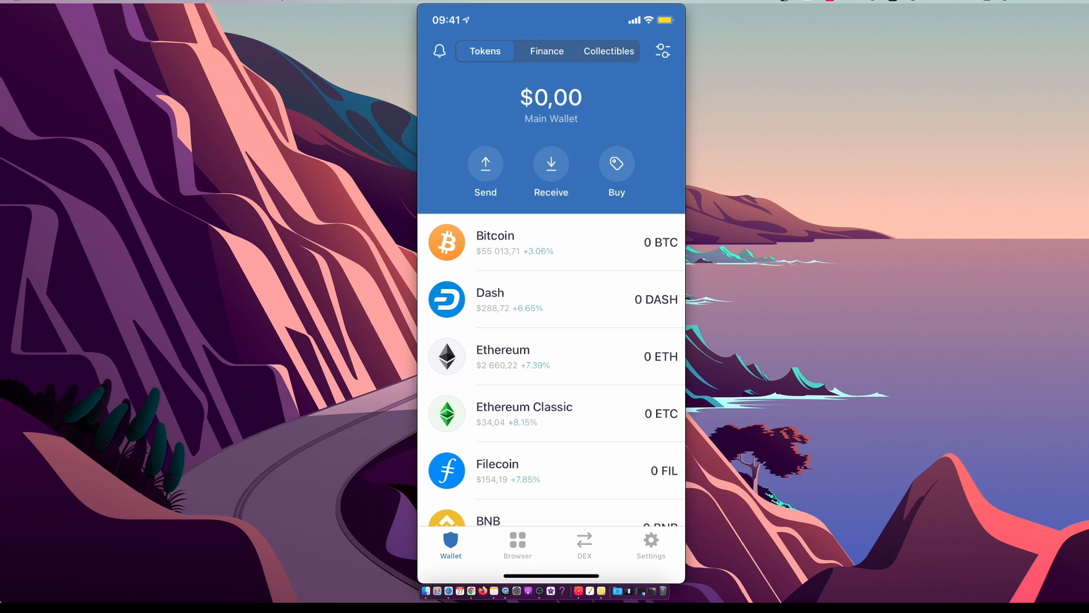
View token management and BNB details, dismiss BNB's extra actions, then open the DApp browser.
{"action": "left_click", "coordinate": [662, 50]}
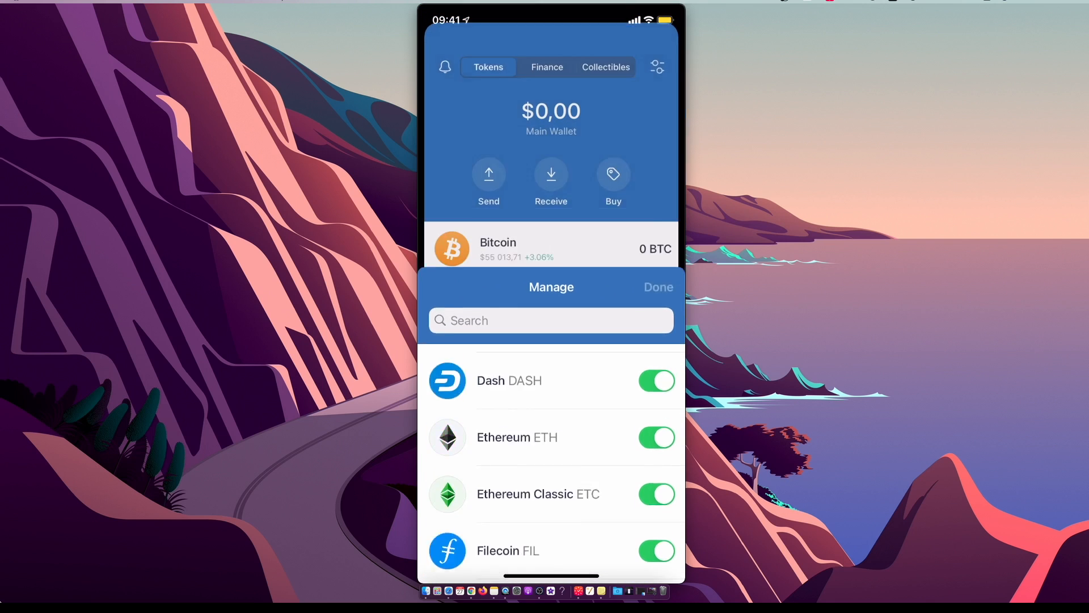
{"action": "left_click", "coordinate": [657, 286]}
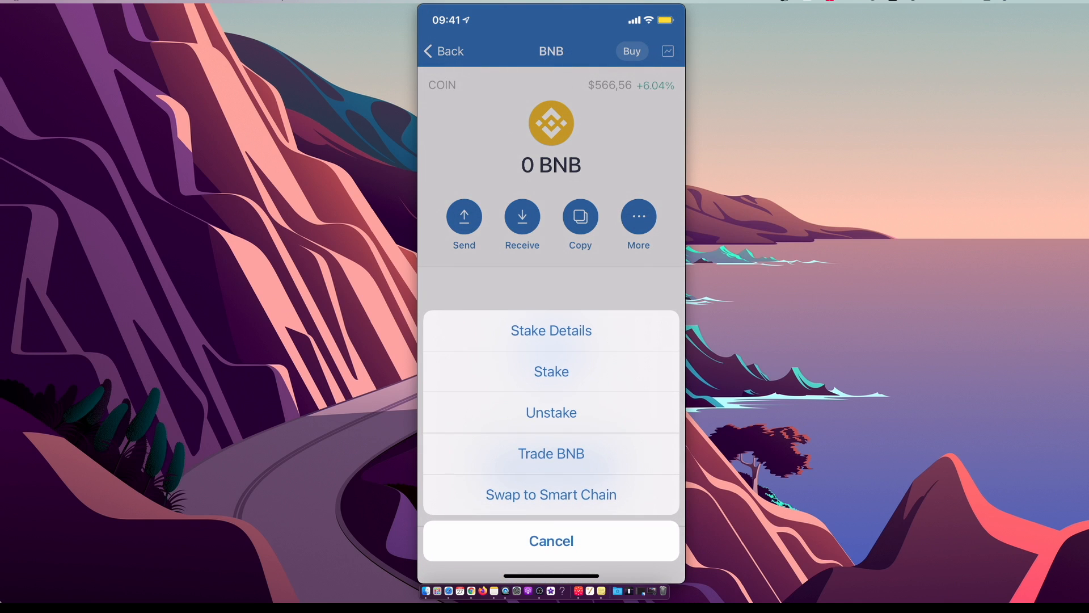
{"action": "left_click", "coordinate": [550, 540]}
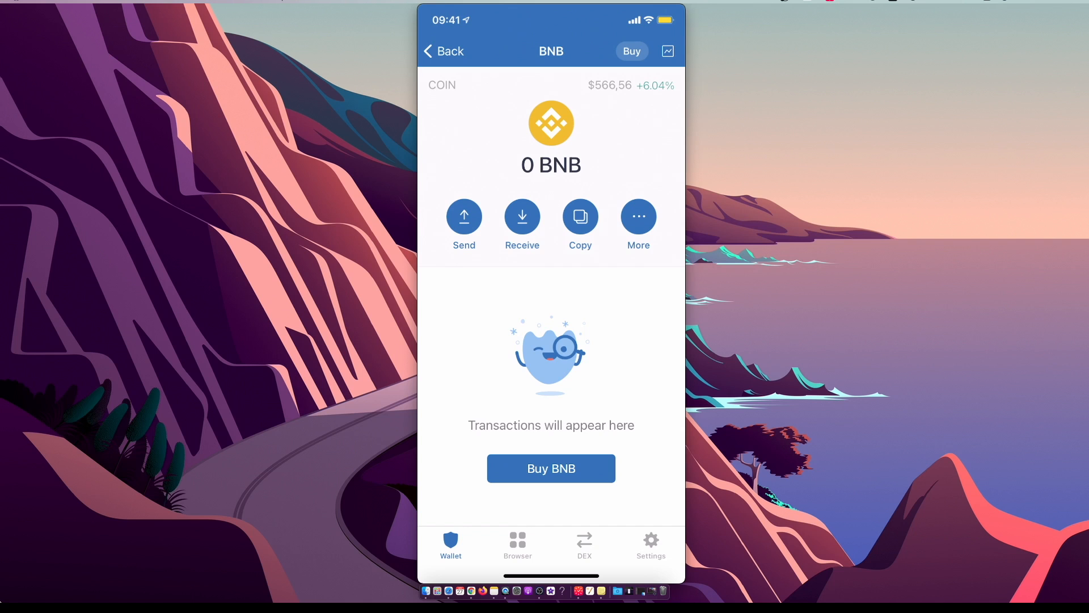
{"action": "left_click", "coordinate": [443, 51]}
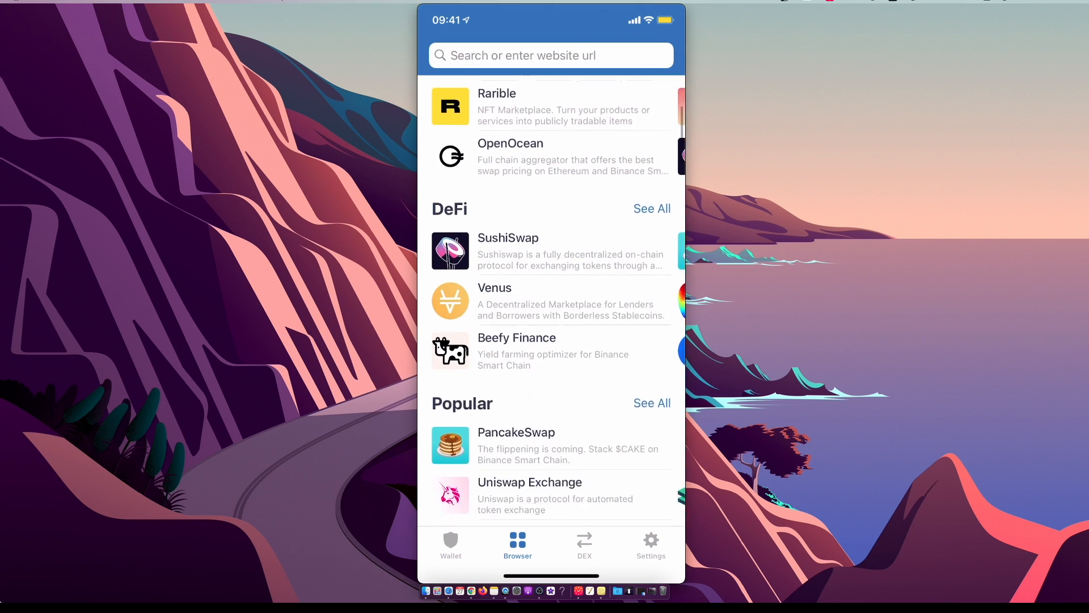
Open PancakeSwap from the DApp listings and connect the wallet.
{"action": "scroll", "scroll_direction": "down", "scroll_amount": 3}
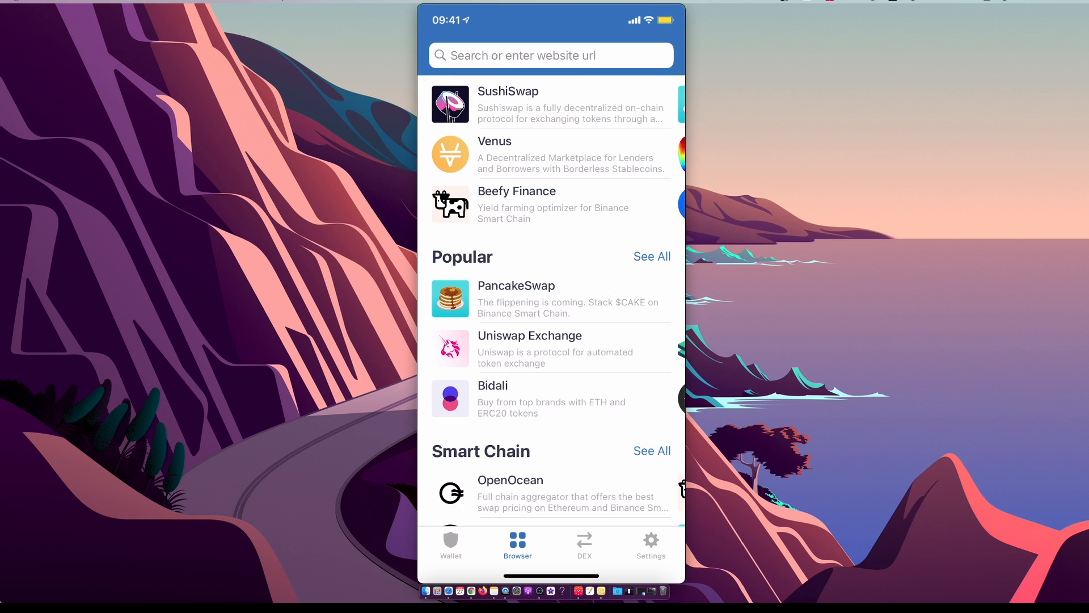
{"action": "left_click", "coordinate": [516, 299]}
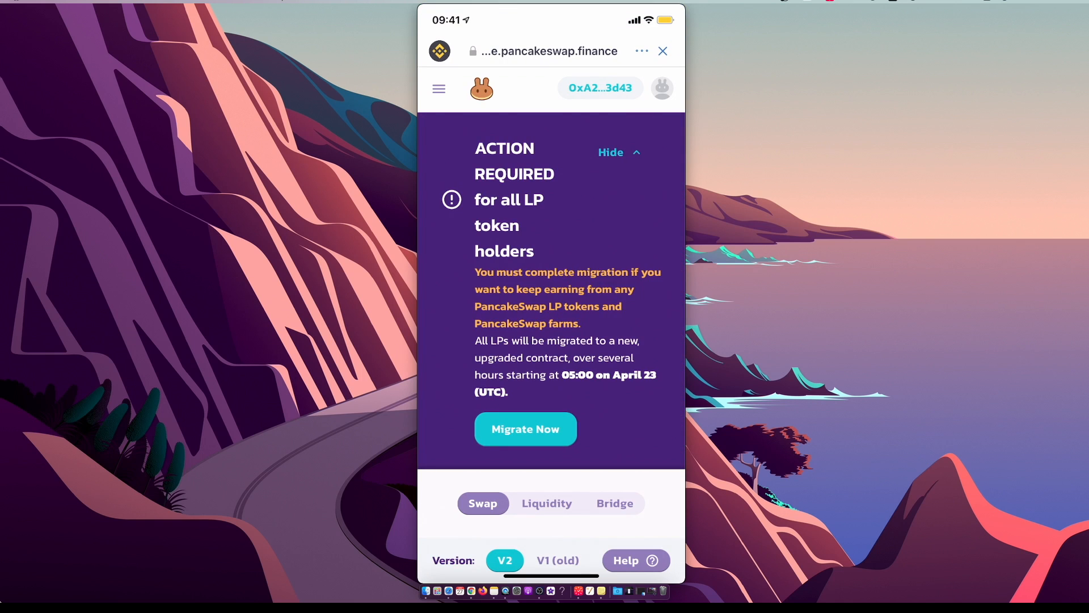
{"action": "left_click", "coordinate": [600, 87]}
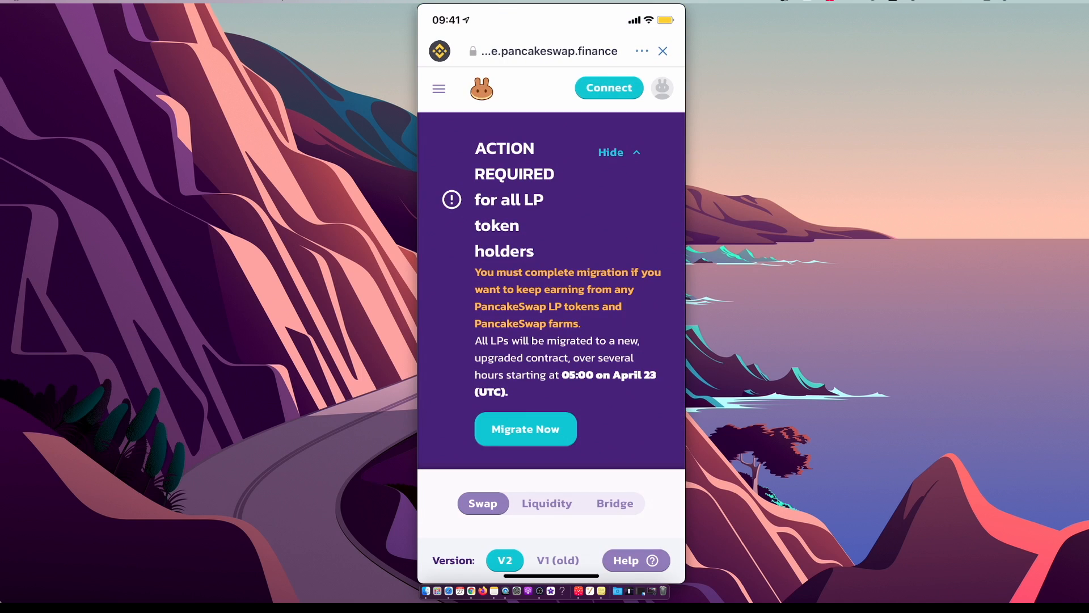
{"action": "left_click", "coordinate": [608, 87]}
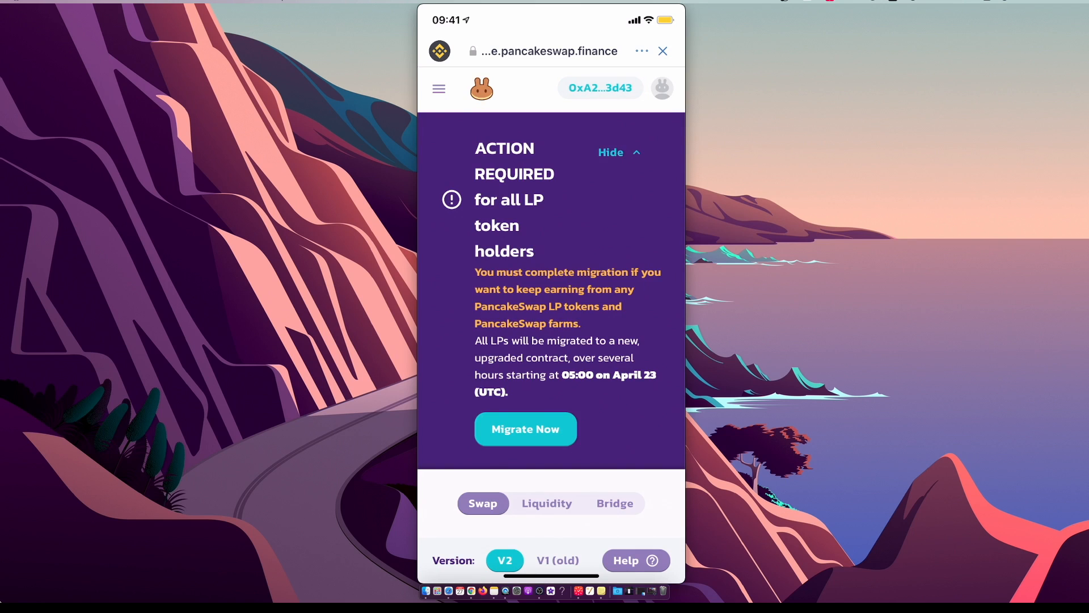
Go to Trade > Exchange via the site menu and view the BNB swap form.
{"action": "left_click", "coordinate": [439, 88]}
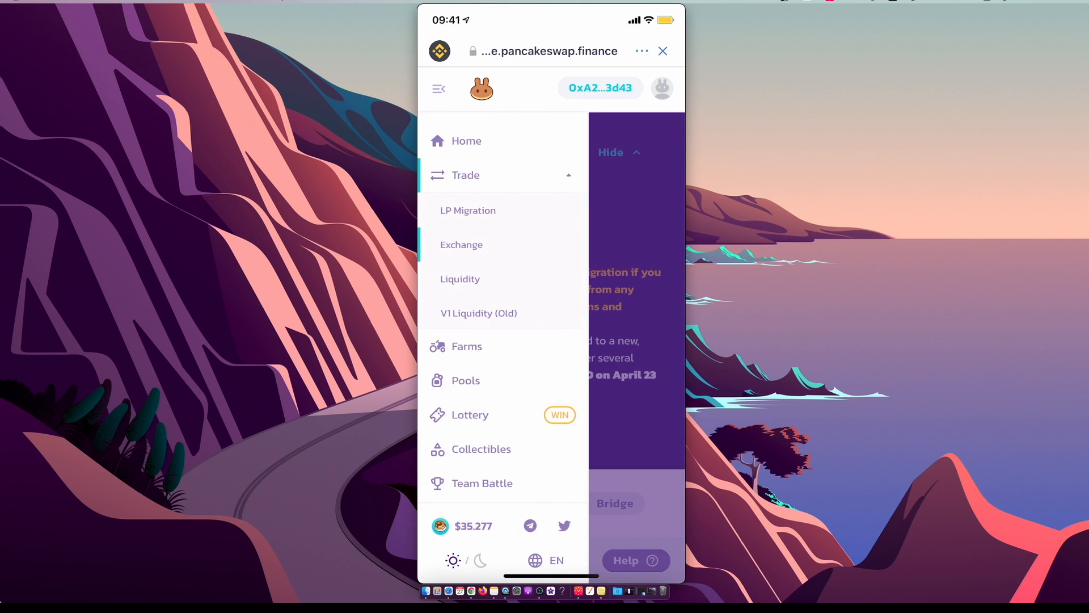
{"action": "left_click", "coordinate": [461, 244]}
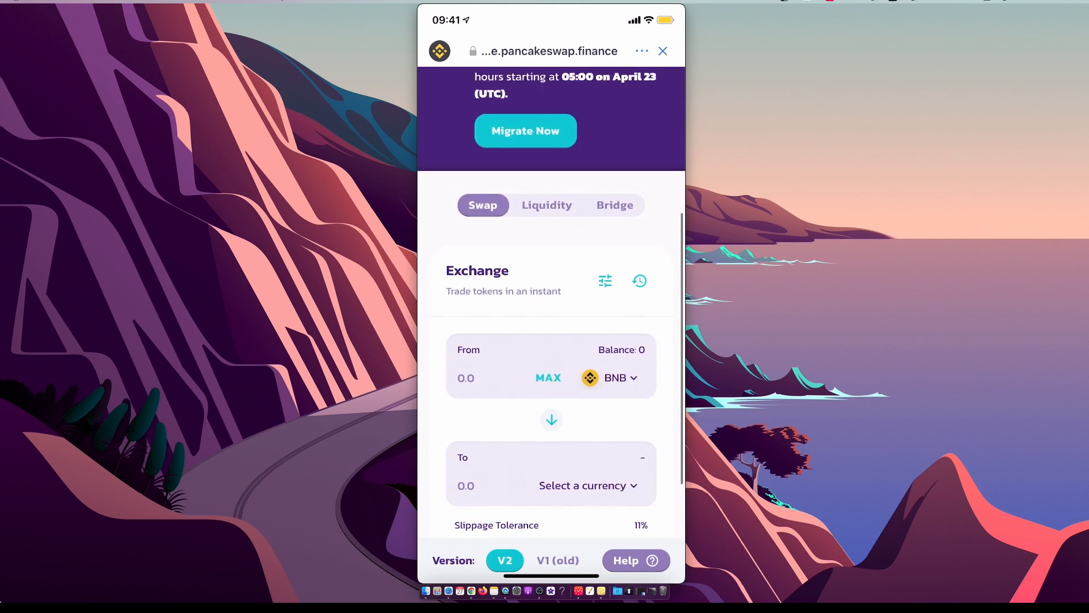
{"action": "scroll", "scroll_direction": "down", "scroll_amount": 3}
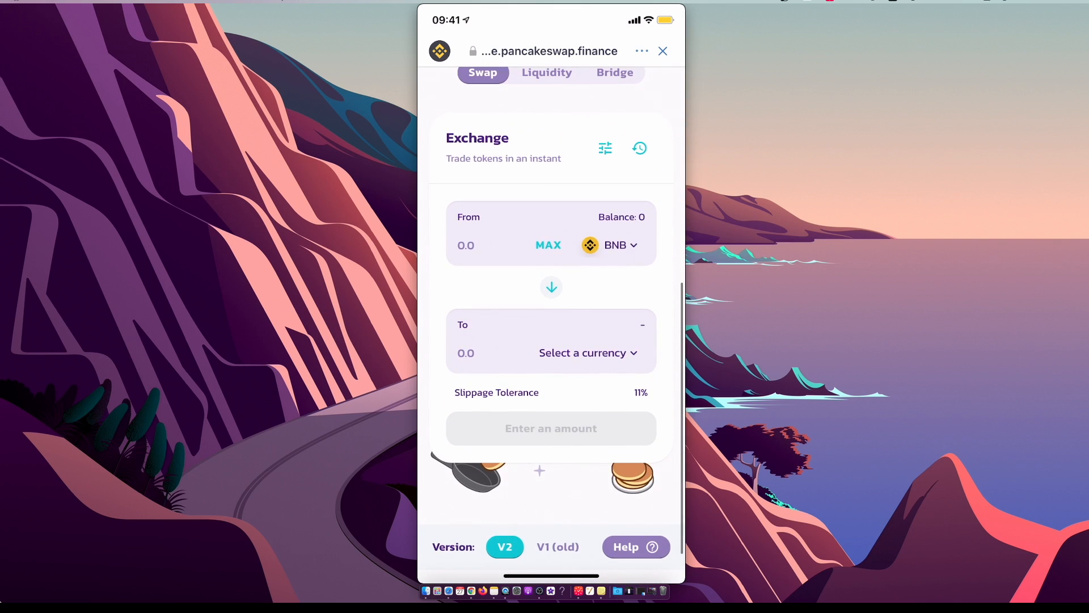
{"action": "left_click", "coordinate": [662, 50]}
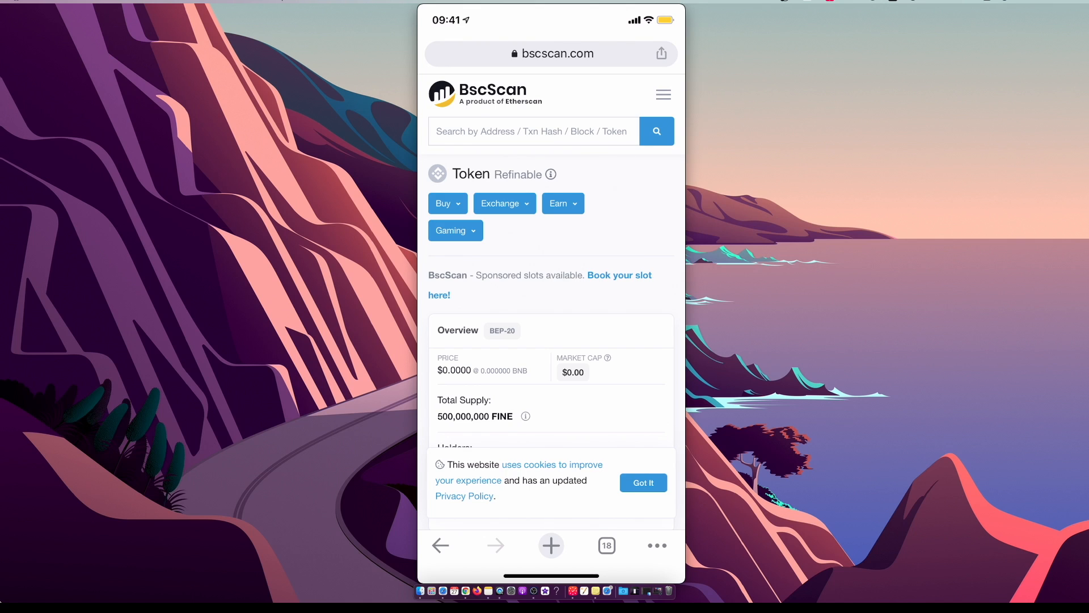
Copy the Refinable FINE contract address from BscScan's Profile Summary and return to PancakeSwap.
{"action": "scroll", "scroll_direction": "down", "scroll_amount": 3}
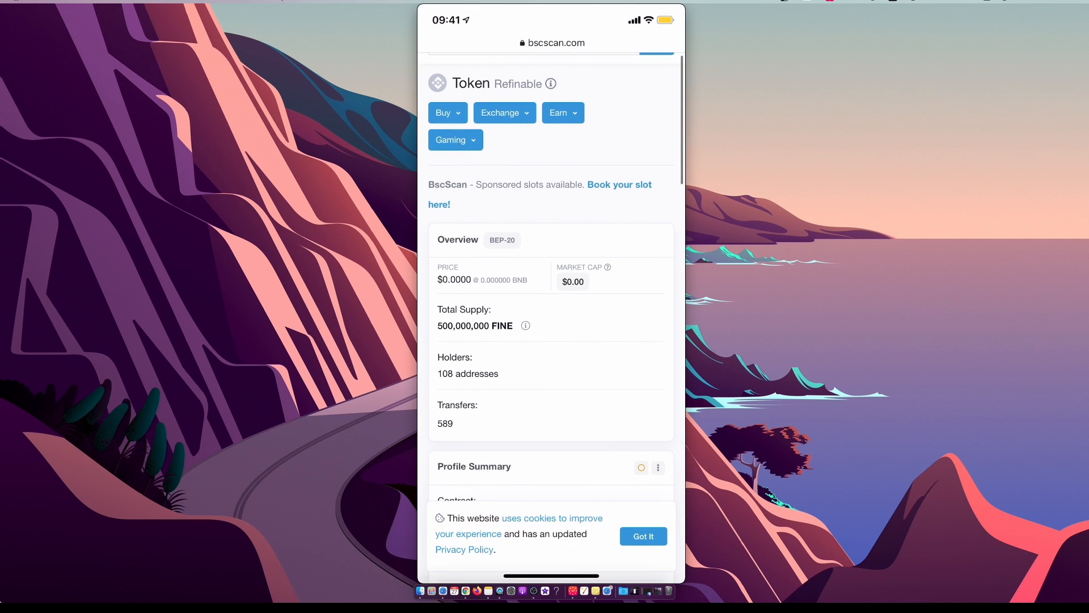
{"action": "scroll", "scroll_direction": "down", "scroll_amount": 3}
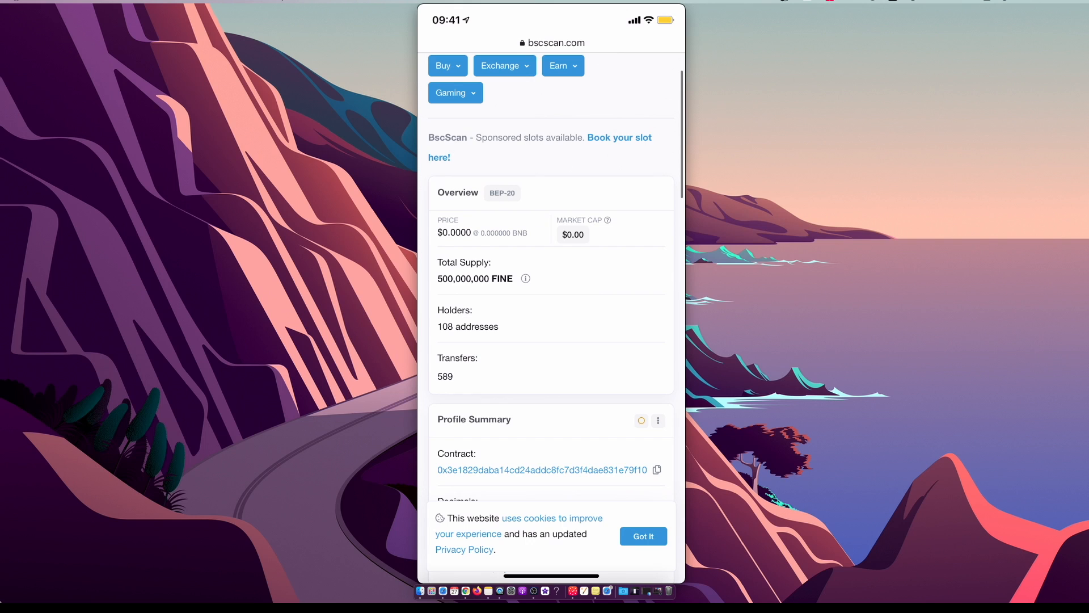
{"action": "scroll", "scroll_direction": "down", "scroll_amount": 3}
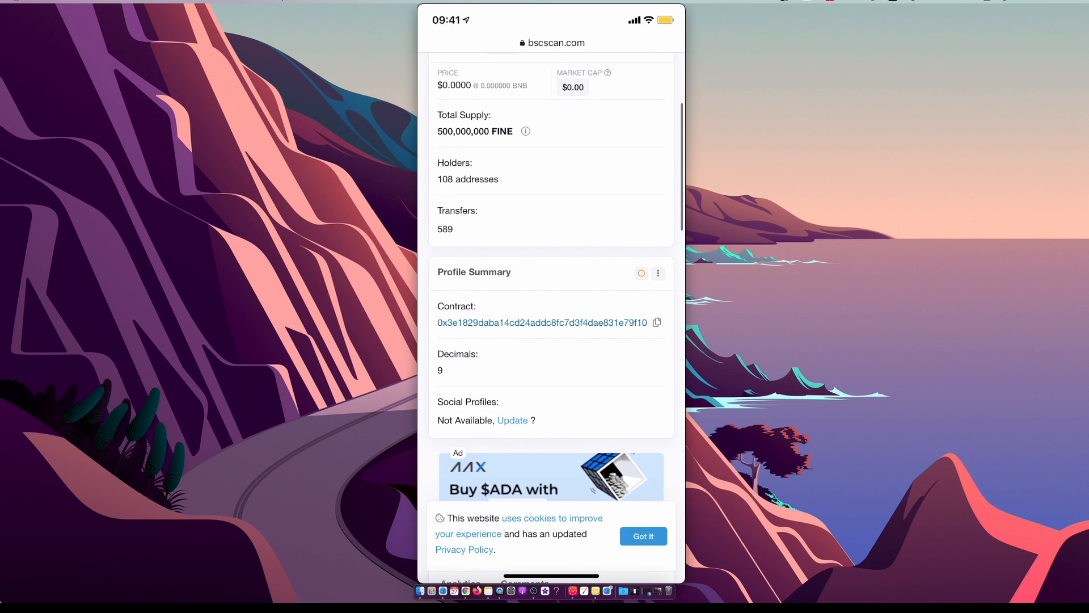
{"action": "left_click", "coordinate": [657, 322]}
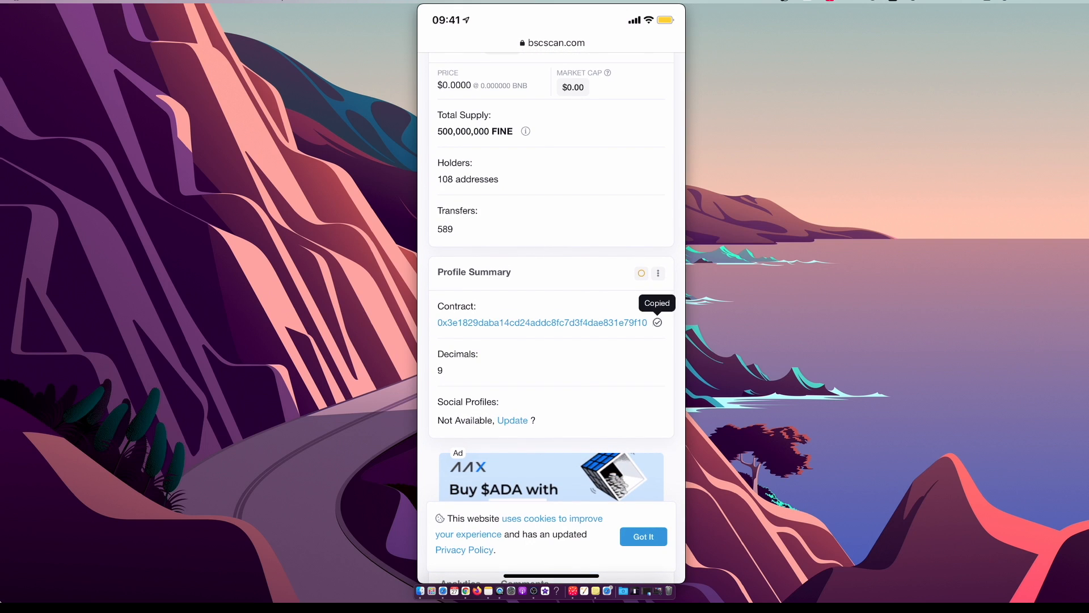
{"action": "key", "text": "home"}
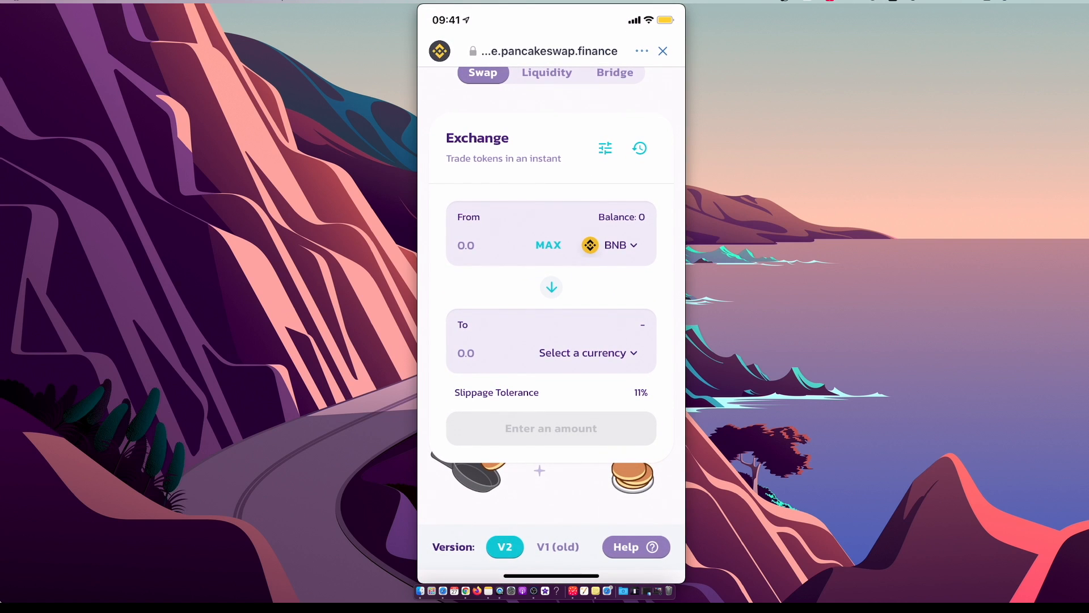
Pick FINE as the token to receive and confirm slippage tolerance is 11%.
{"action": "left_click", "coordinate": [582, 352]}
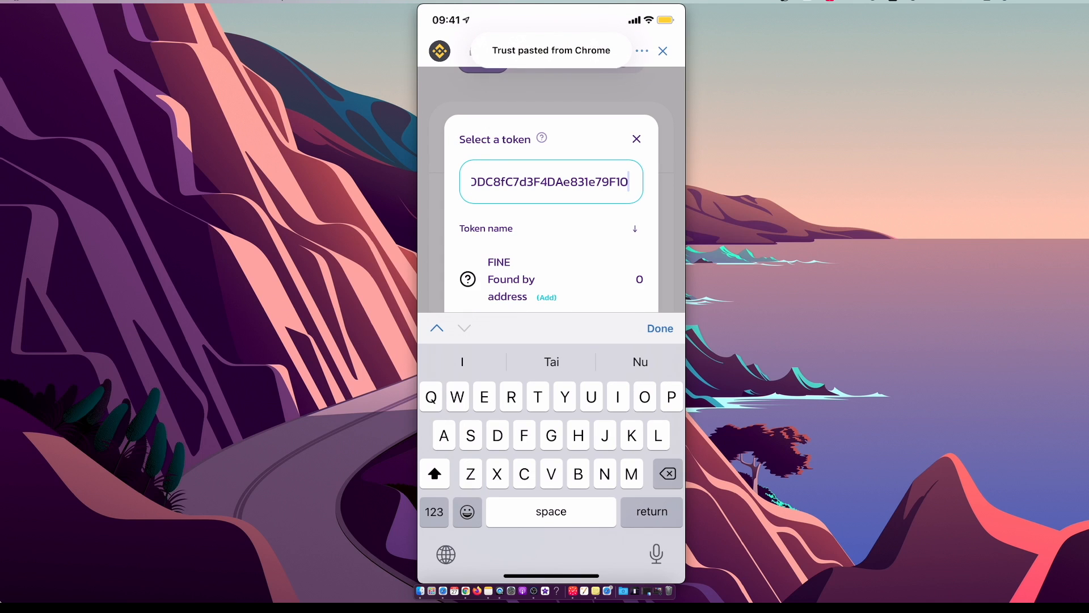
{"action": "left_click", "coordinate": [659, 328]}
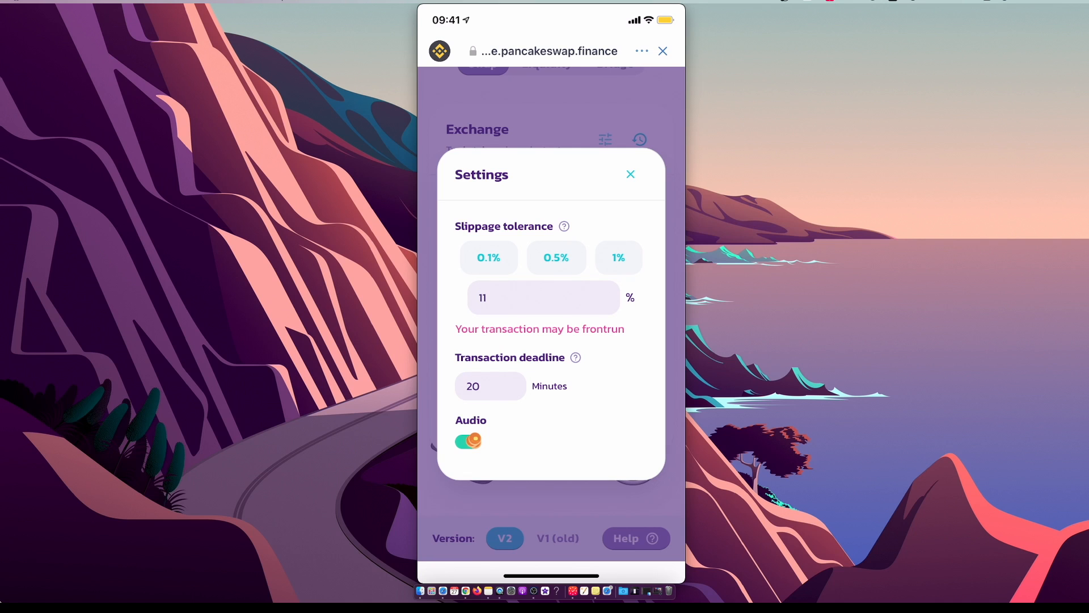
{"action": "left_click", "coordinate": [629, 174]}
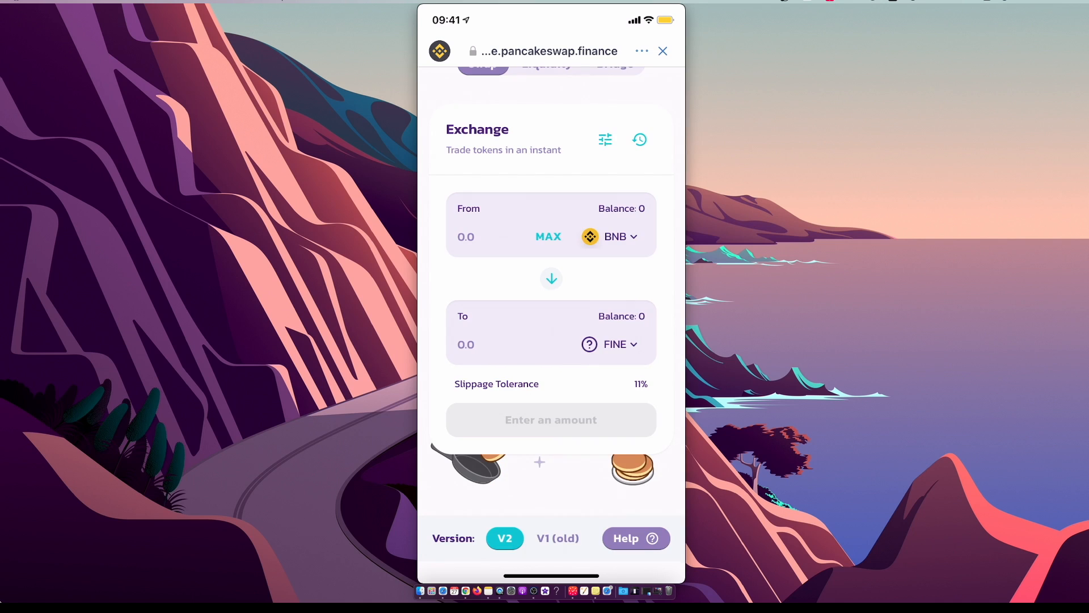